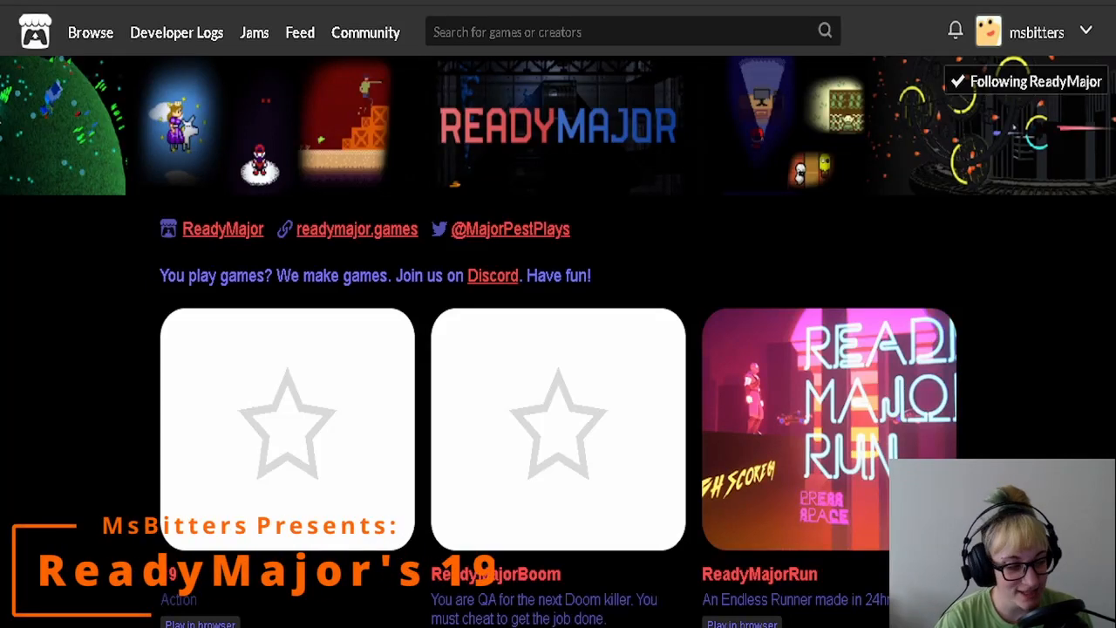
# Step: Browse ReadyMajor's creator page and open the '19' game from Mini Jam 88: Rush
pyautogui.scroll(-3)
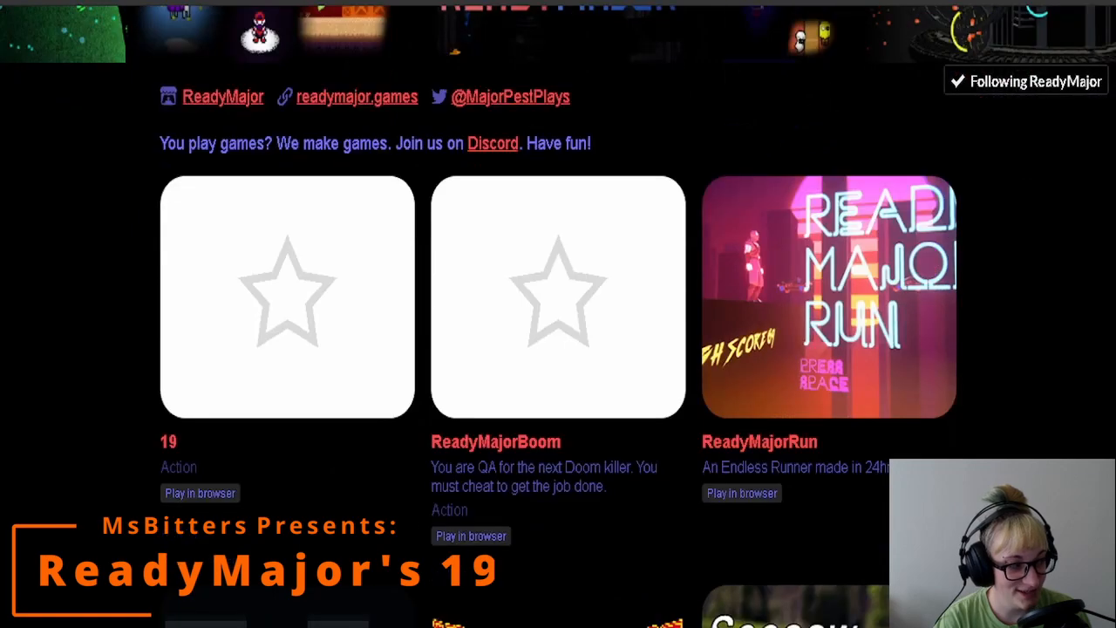
pyautogui.scroll(-3)
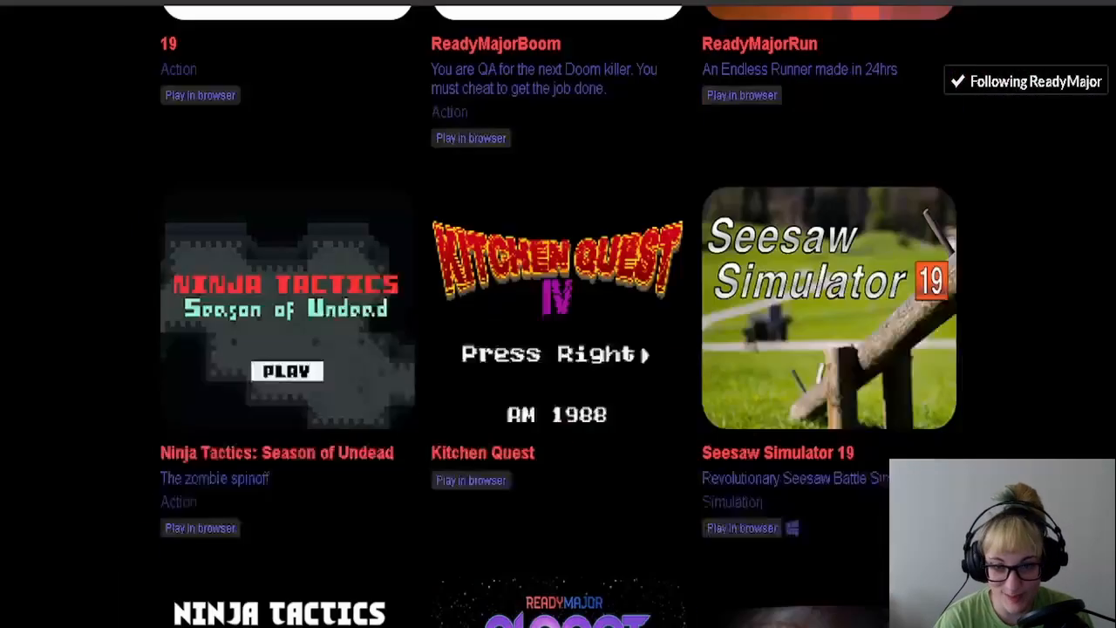
pyautogui.scroll(-3)
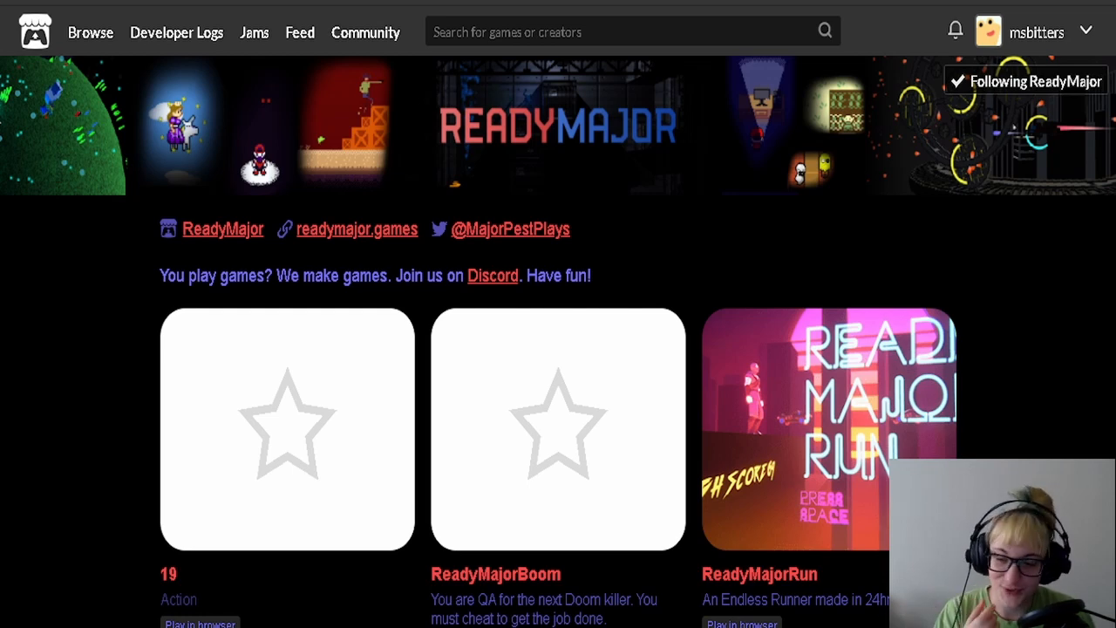
pyautogui.scroll(-3)
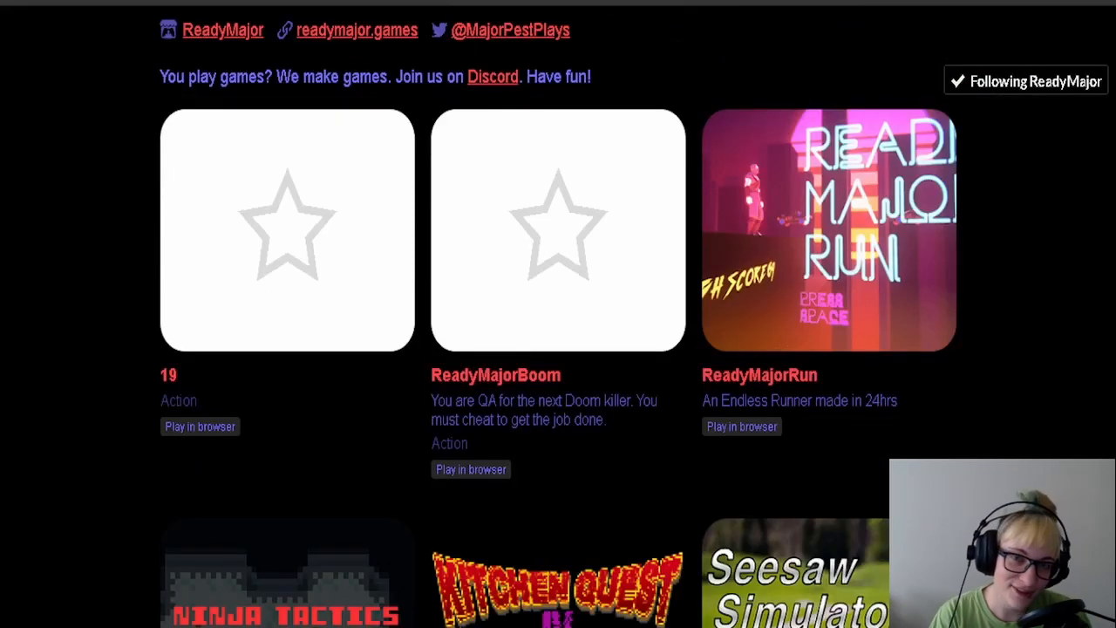
pyautogui.scroll(-3)
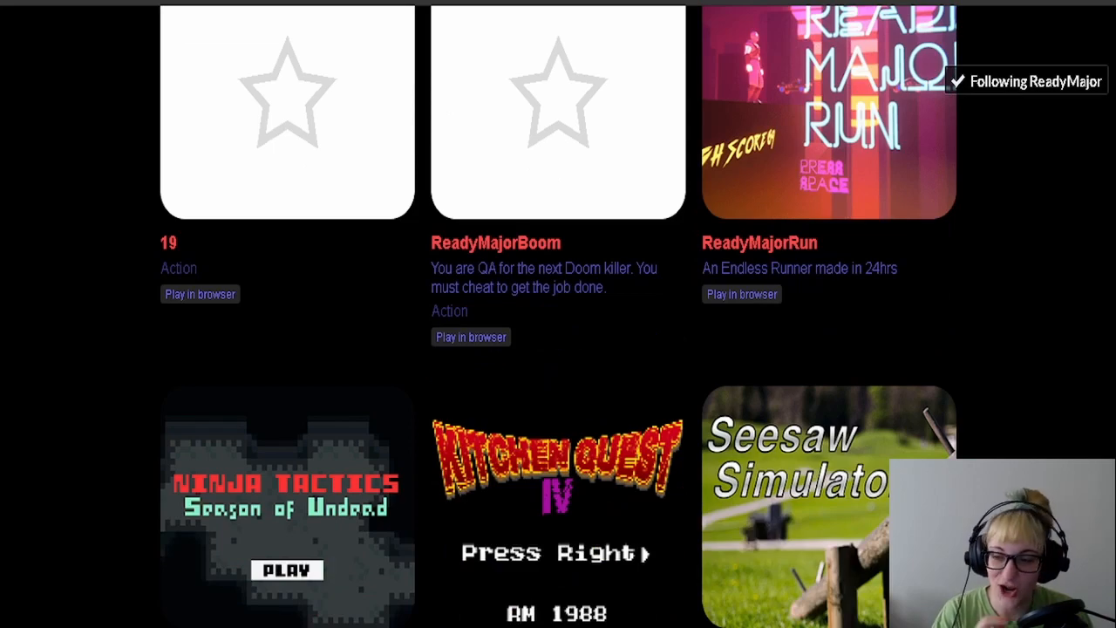
pyautogui.scroll(-3)
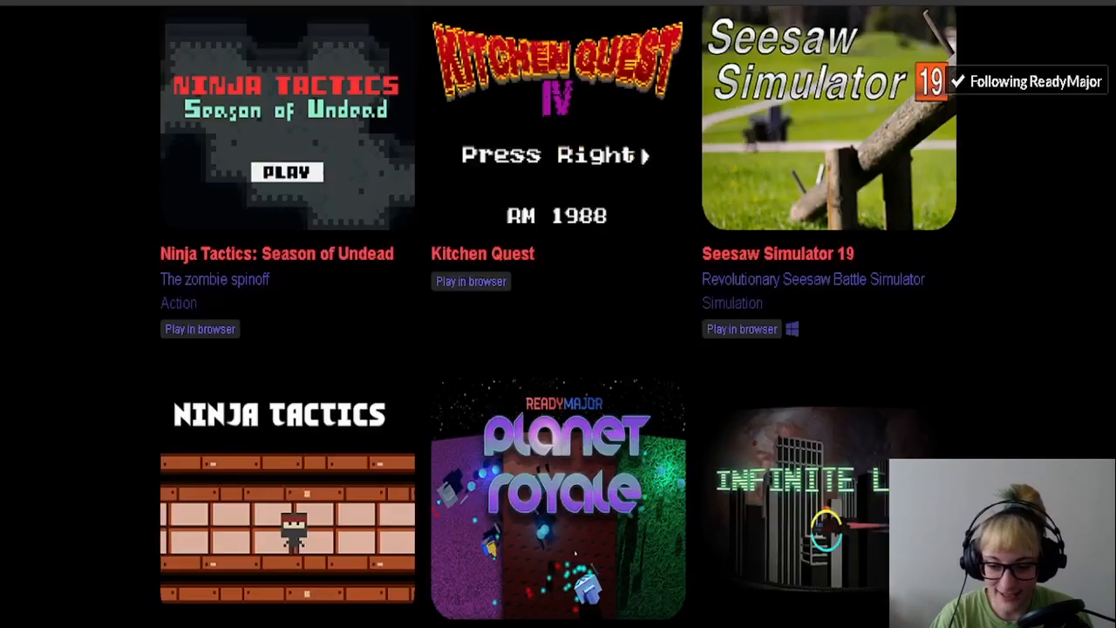
pyautogui.scroll(-3)
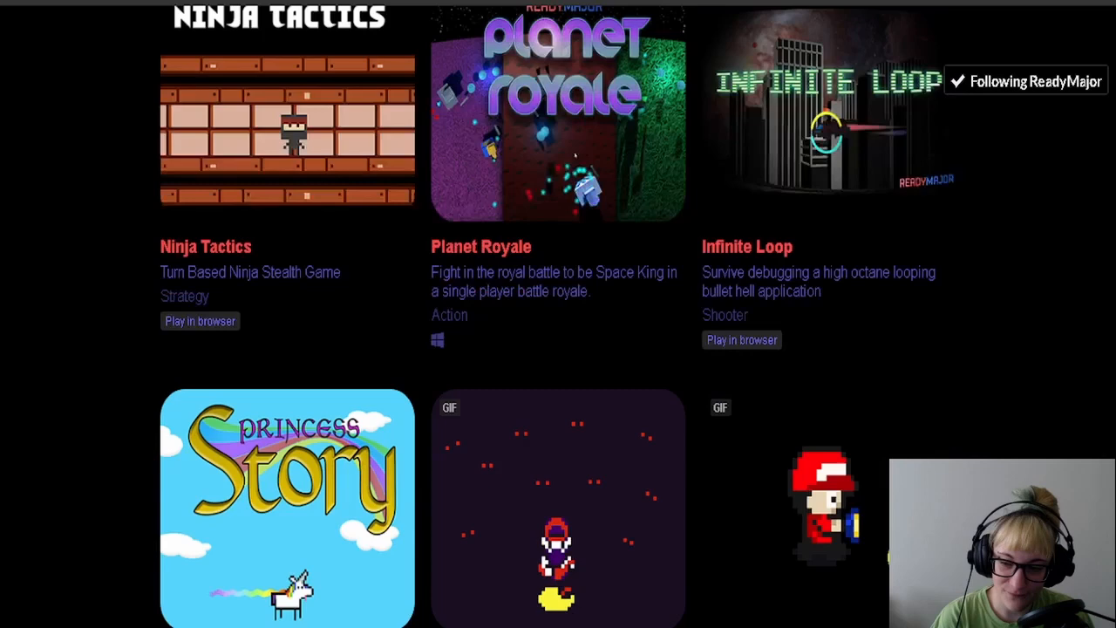
pyautogui.scroll(-3)
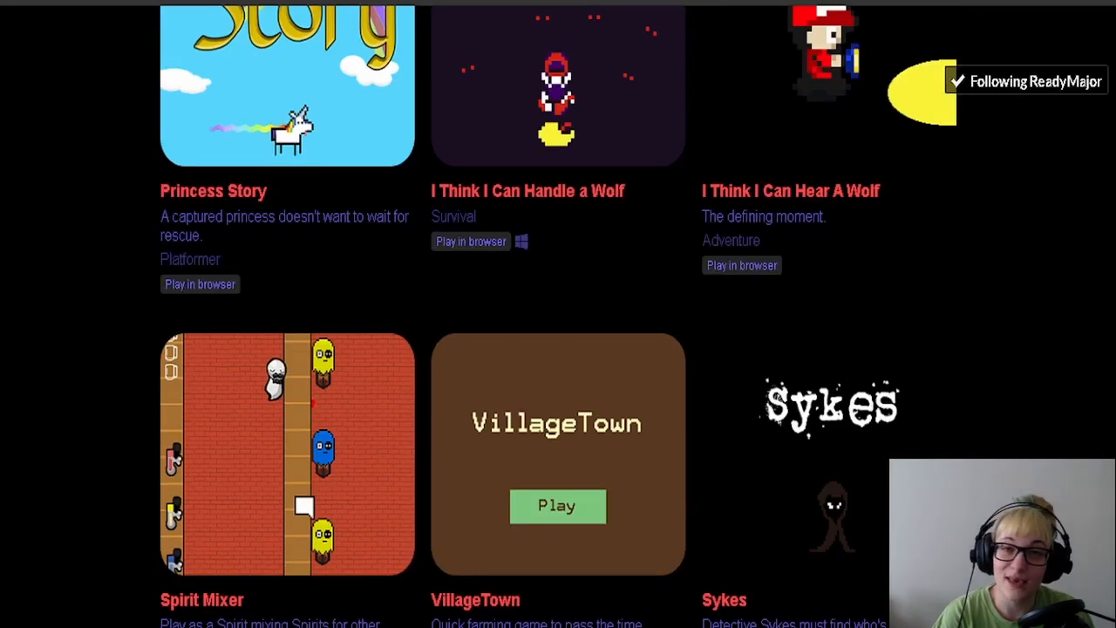
pyautogui.scroll(-3)
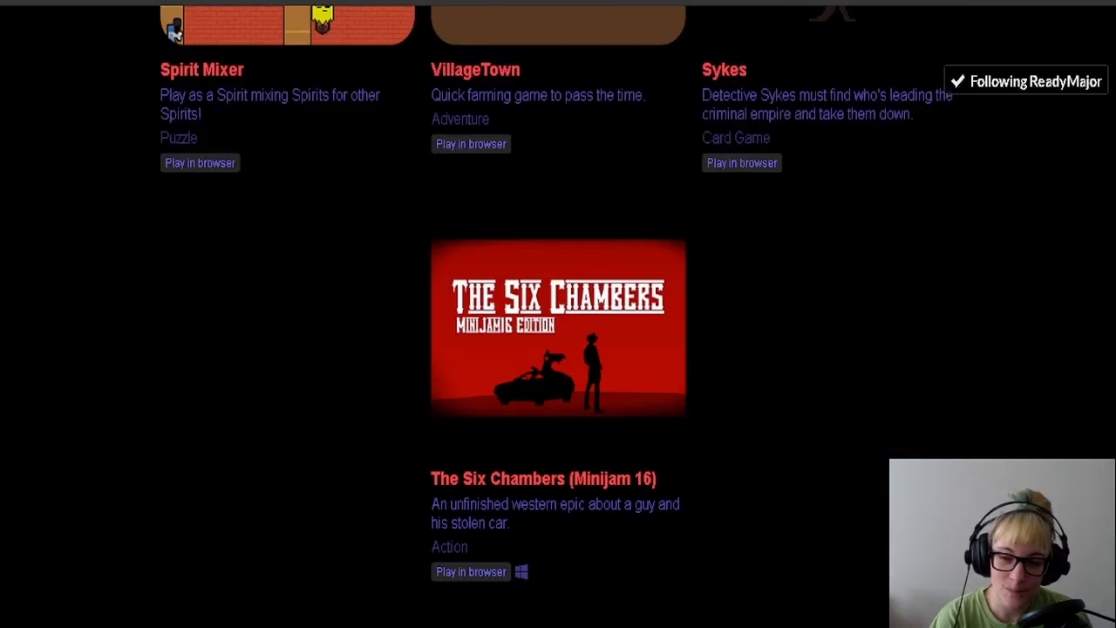
pyautogui.scroll(-3)
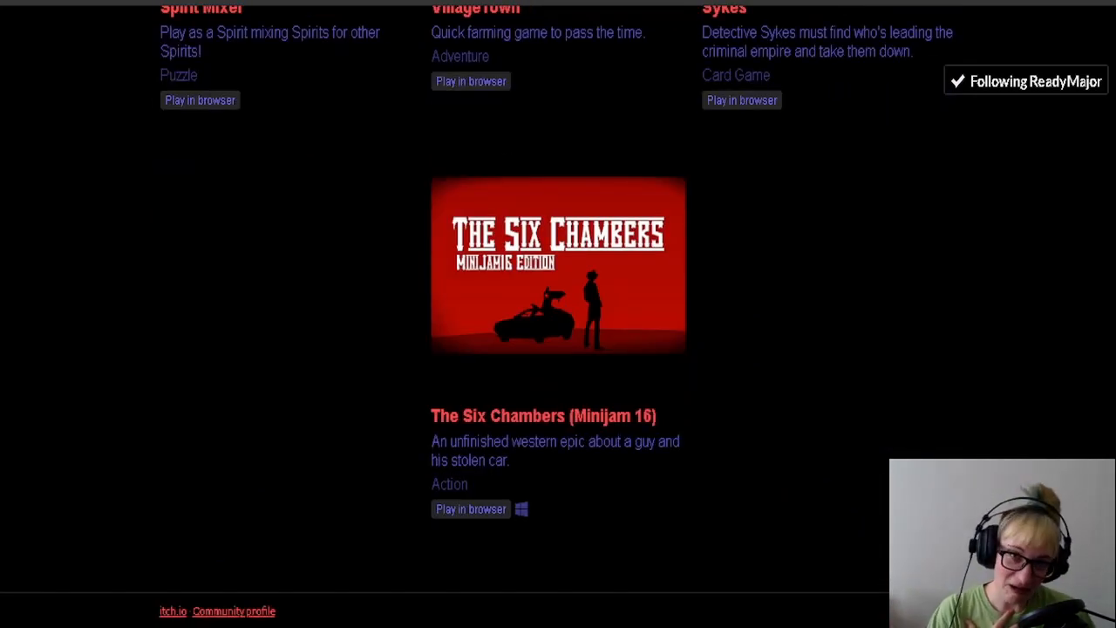
pyautogui.scroll(3)
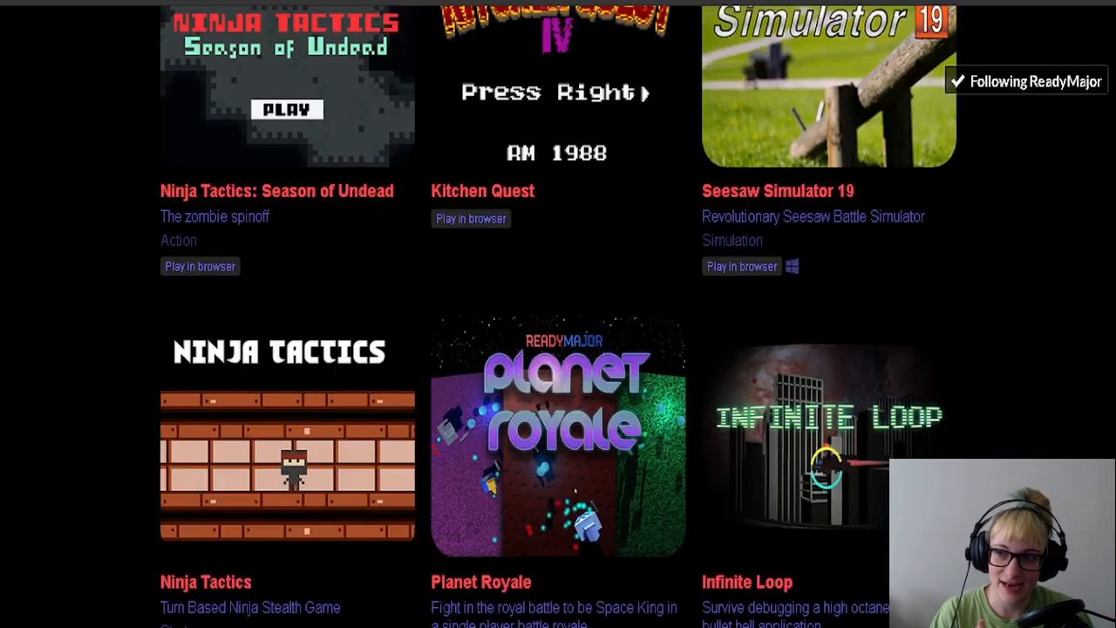
pyautogui.scroll(3)
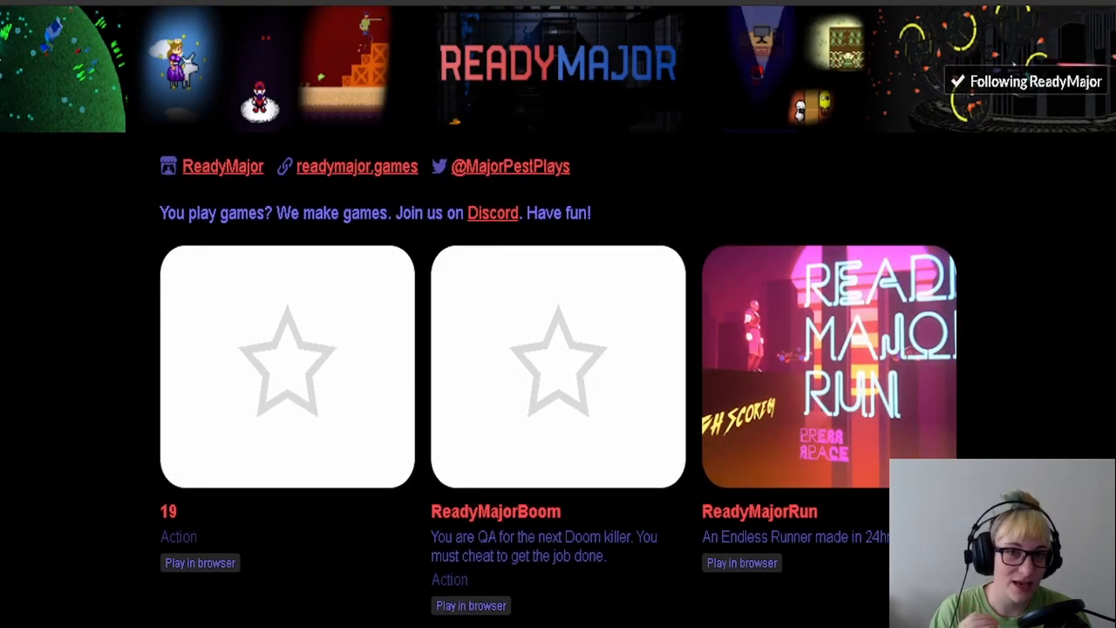
pyautogui.scroll(-3)
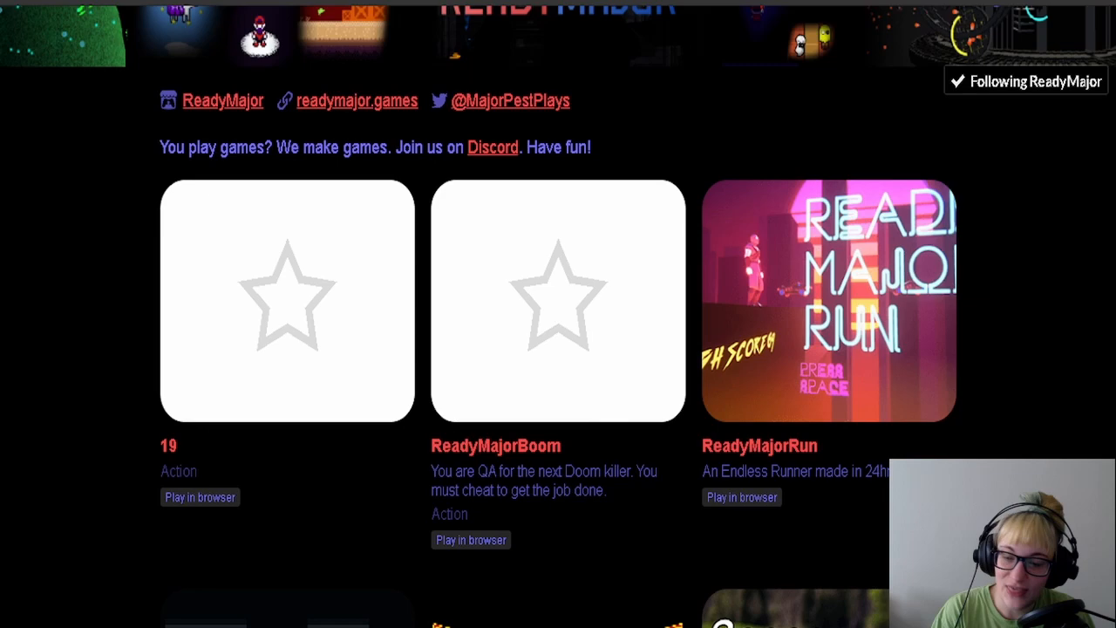
pyautogui.scroll(-3)
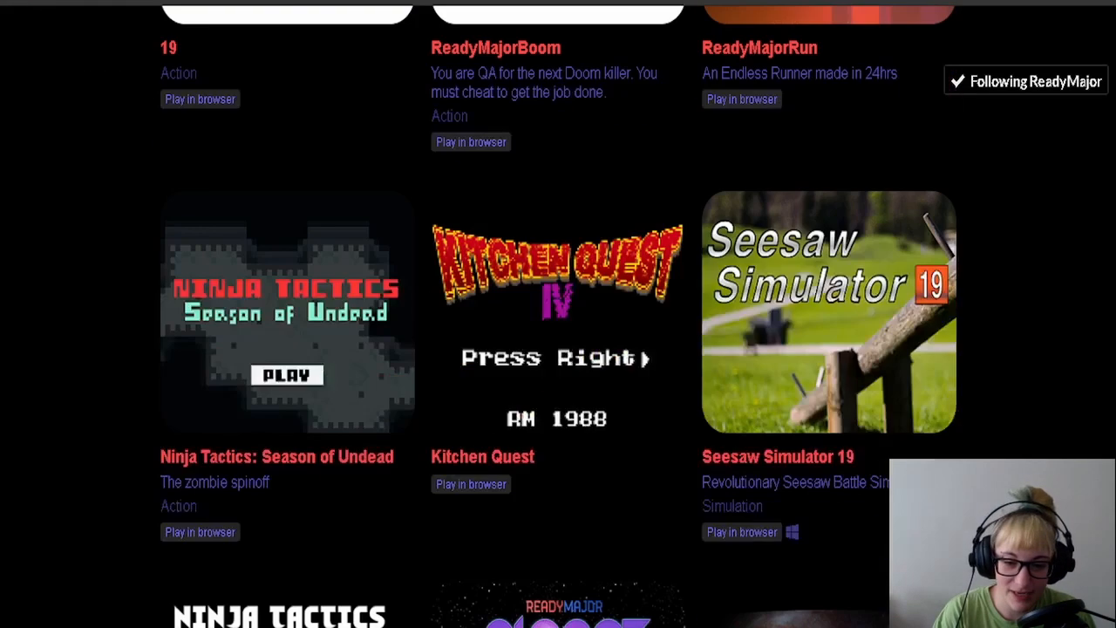
pyautogui.scroll(-3)
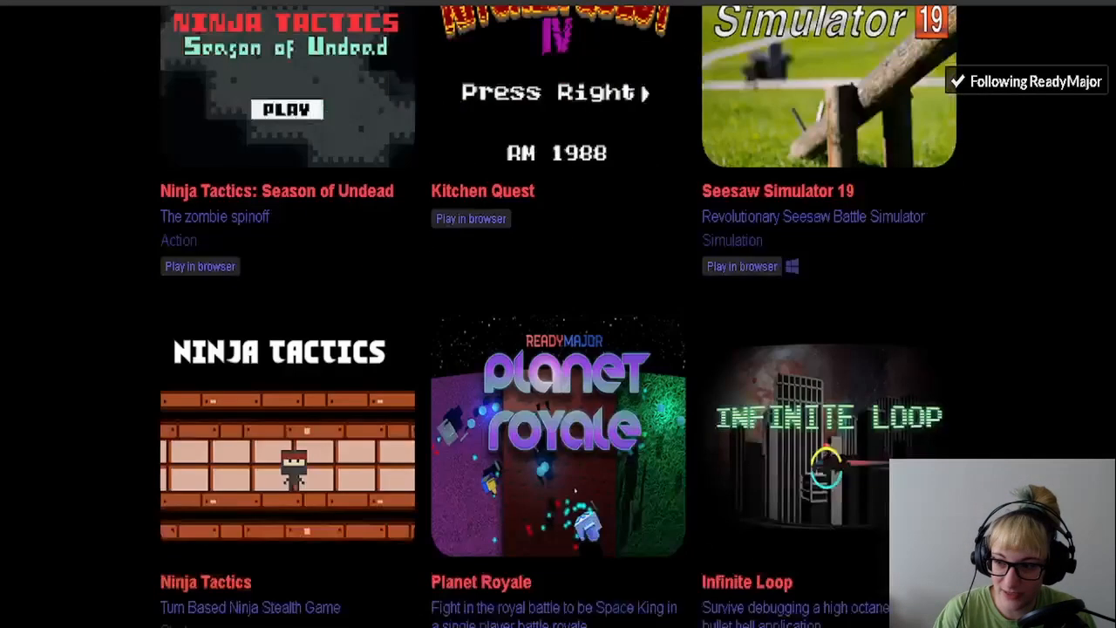
pyautogui.scroll(-3)
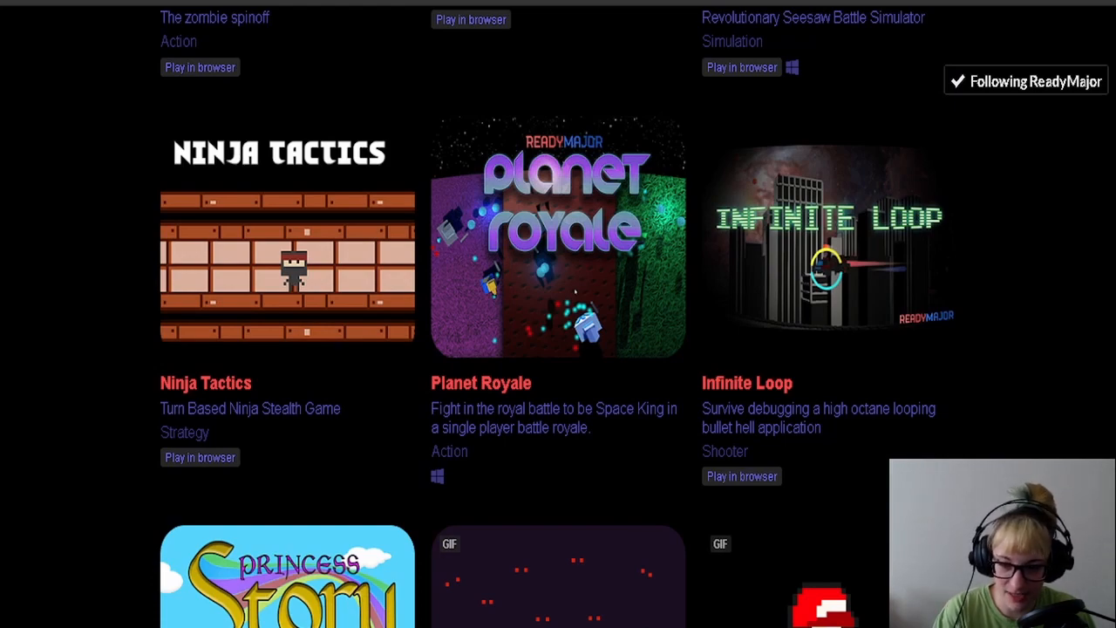
pyautogui.scroll(-3)
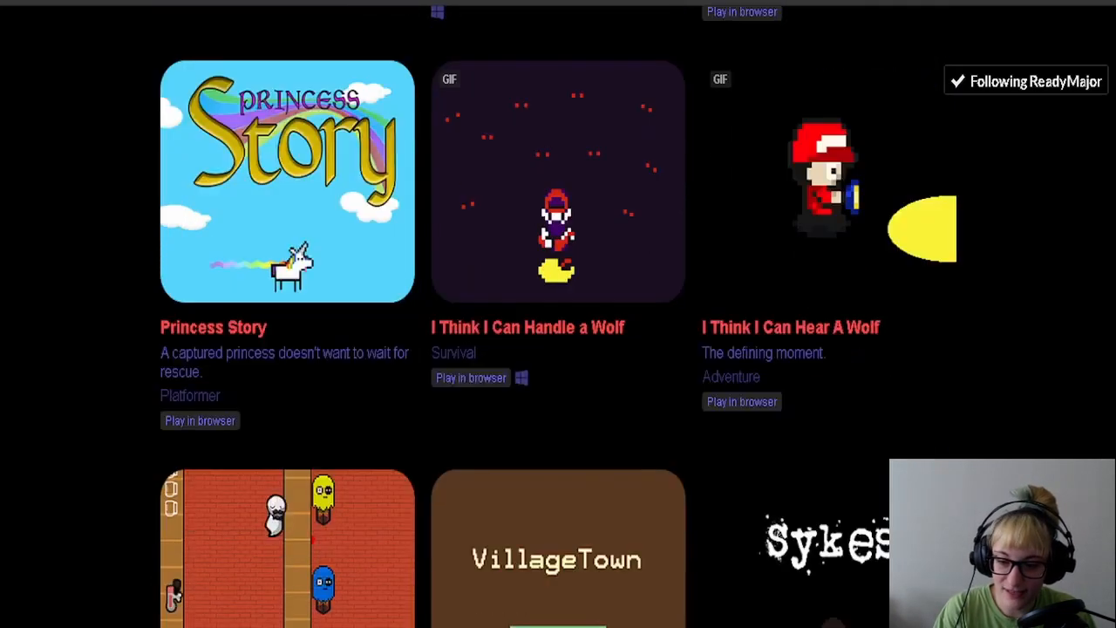
pyautogui.scroll(-3)
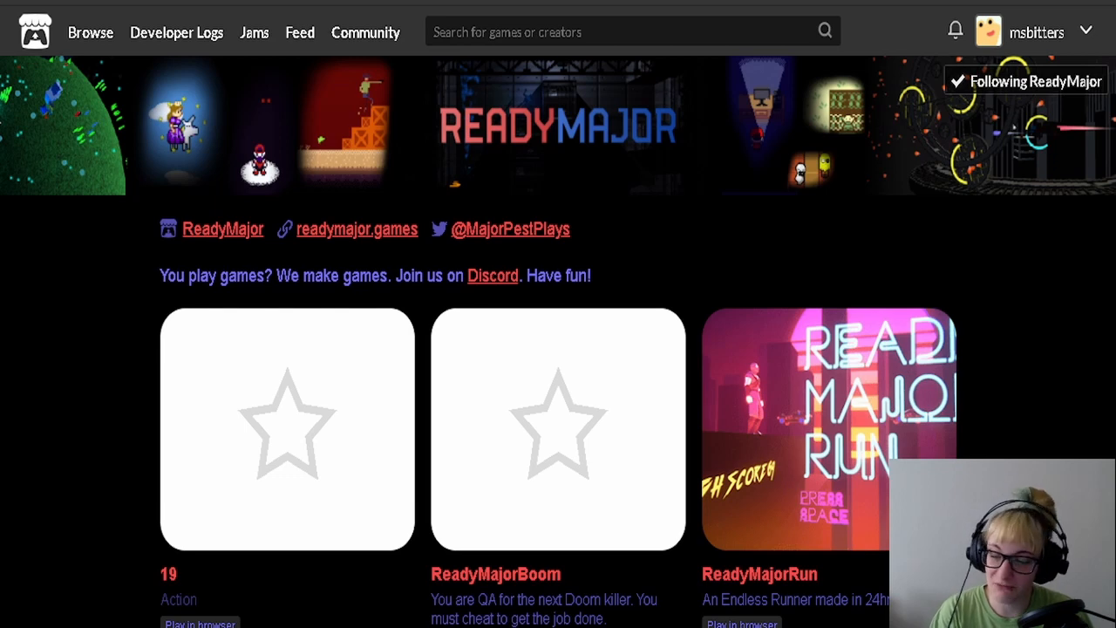
pyautogui.scroll(-3)
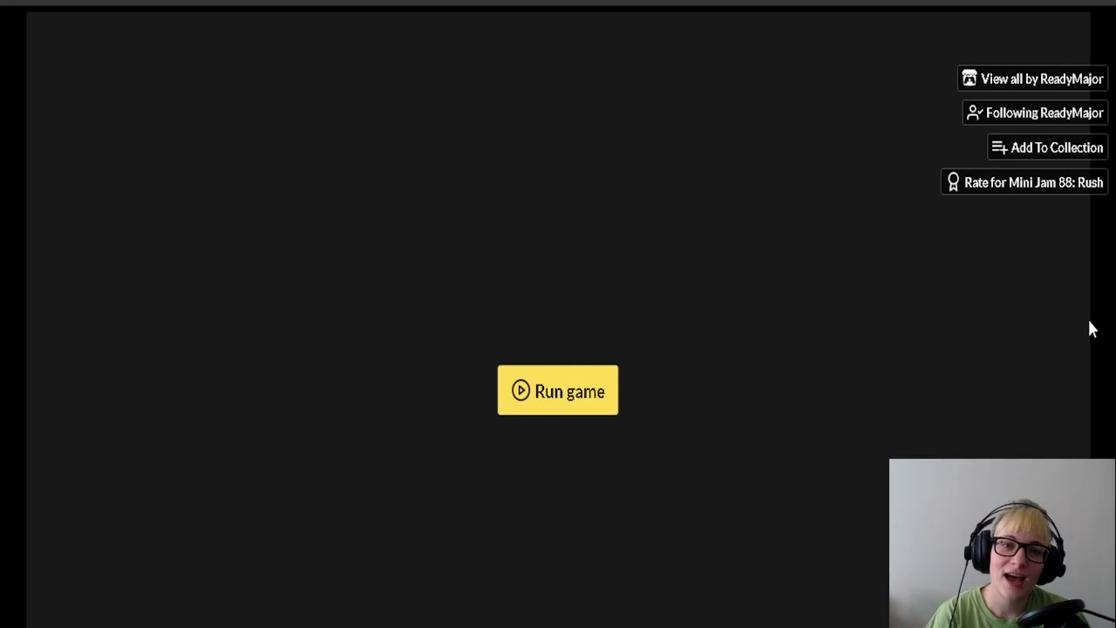
# Step: Run the '19' Unity WebGL game so the character appears in the dark alley
pyautogui.click(558, 389)
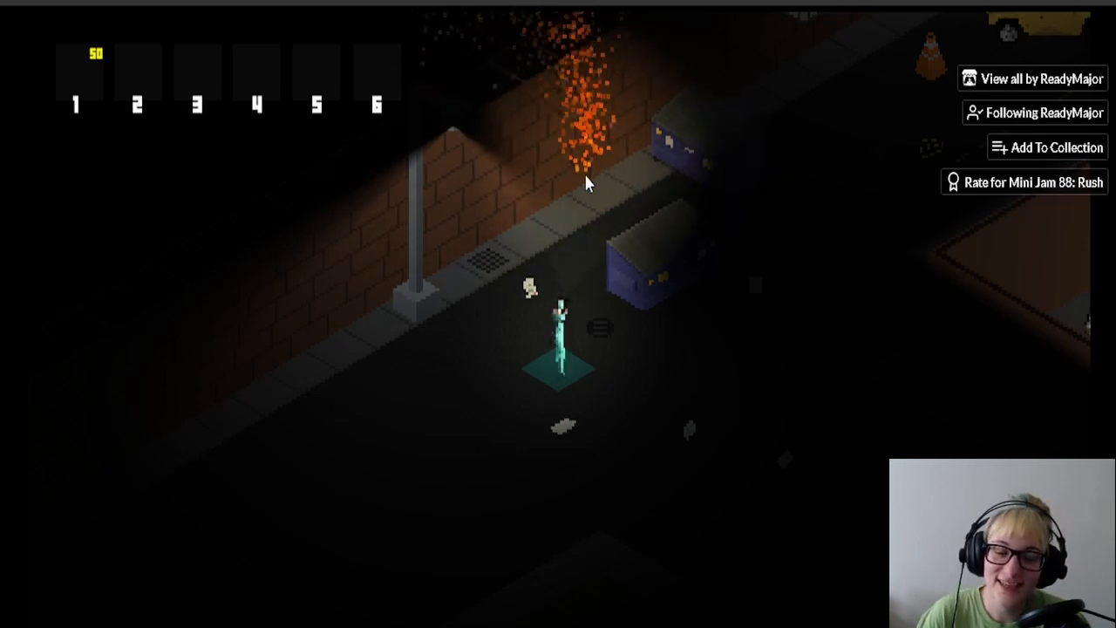
pyautogui.moveTo(573, 244)
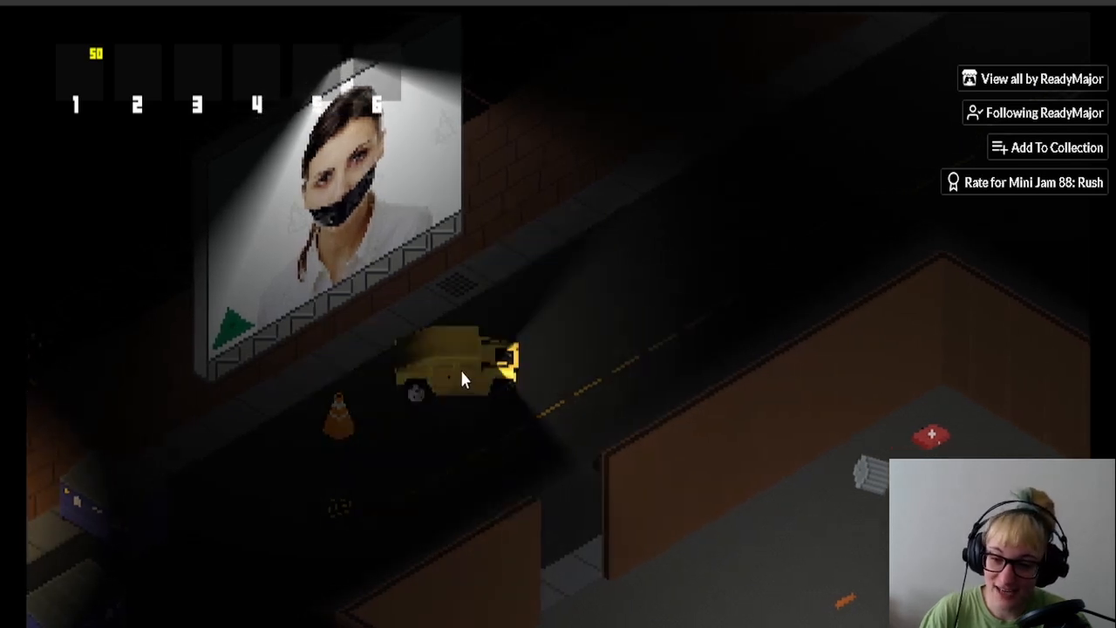
pyautogui.moveTo(689, 366)
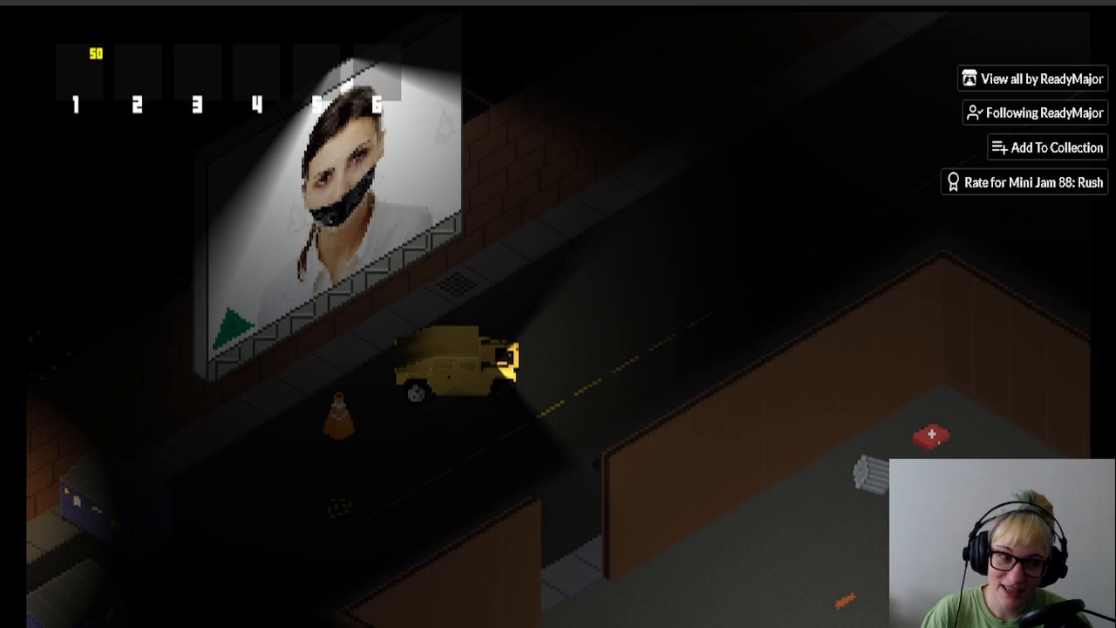
# Step: Scroll below the game frame to the description's Controls list with the debug spawn command
pyautogui.scroll(-3)
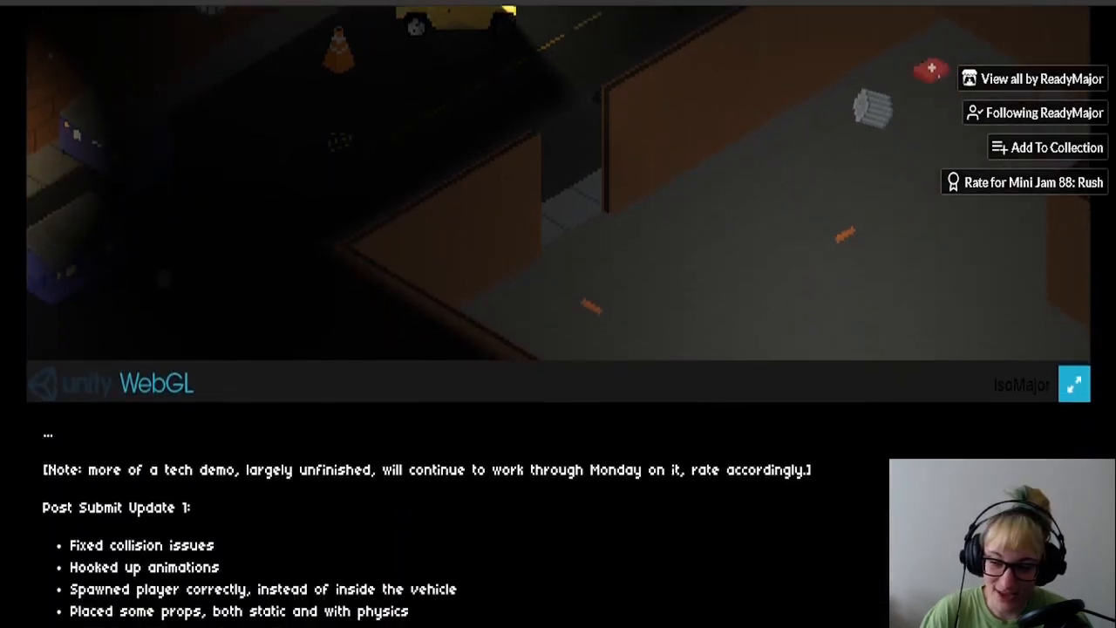
pyautogui.scroll(-3)
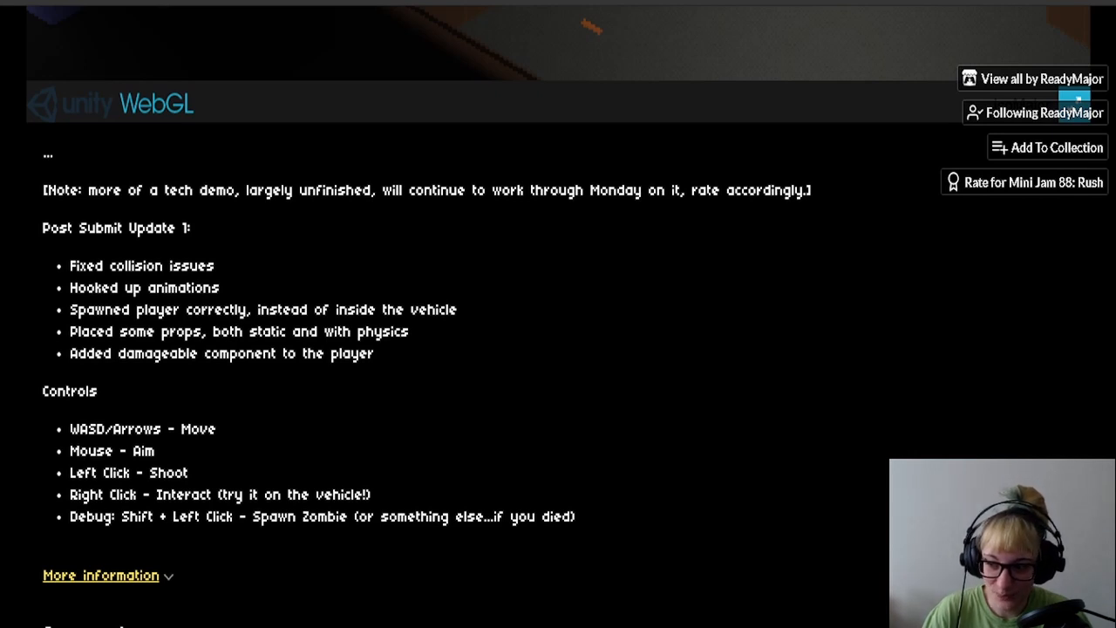
pyautogui.scroll(-3)
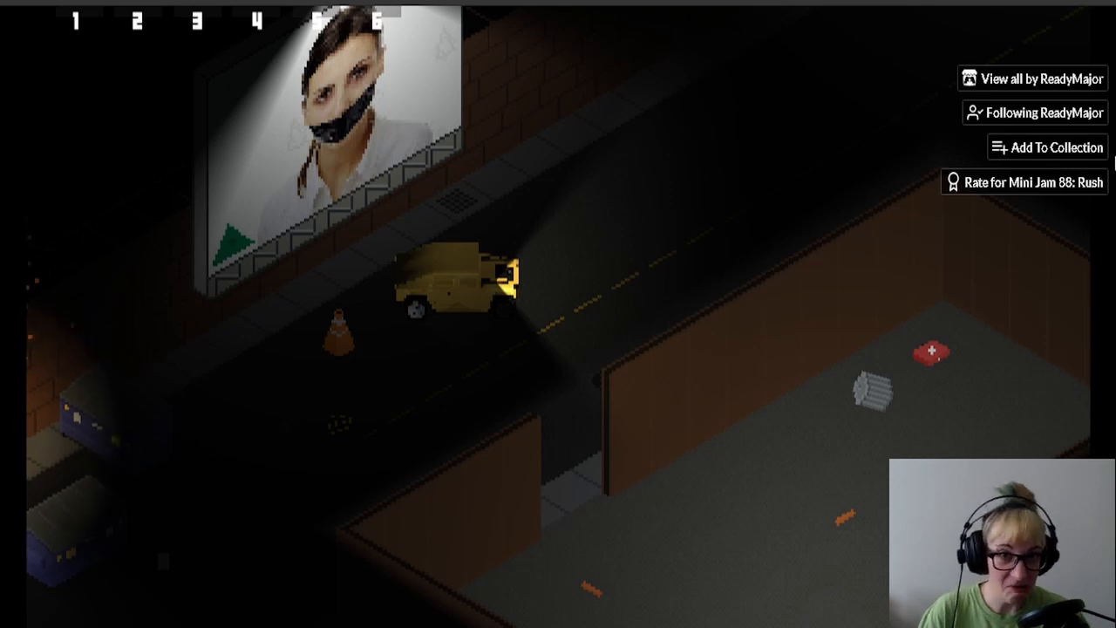
pyautogui.moveTo(676, 242)
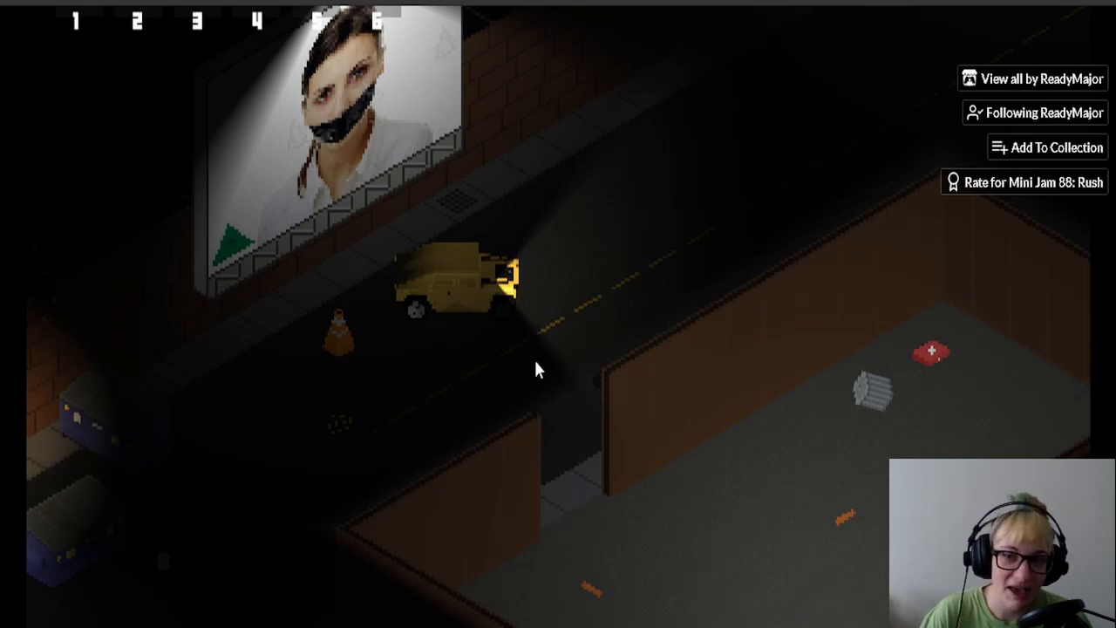
pyautogui.moveTo(464, 338)
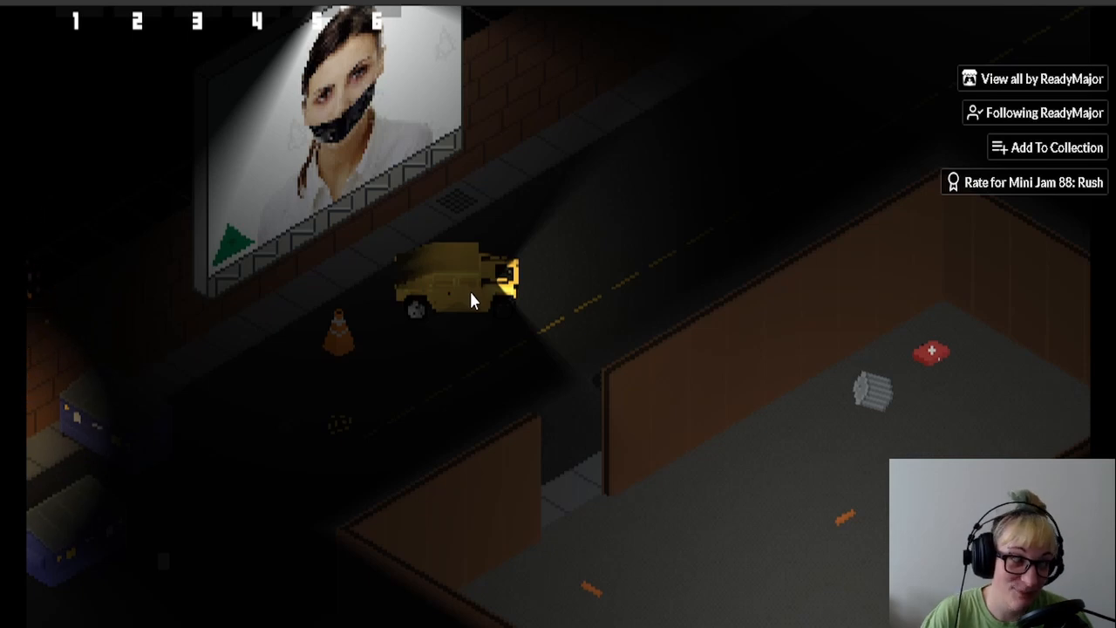
pyautogui.moveTo(1044, 201)
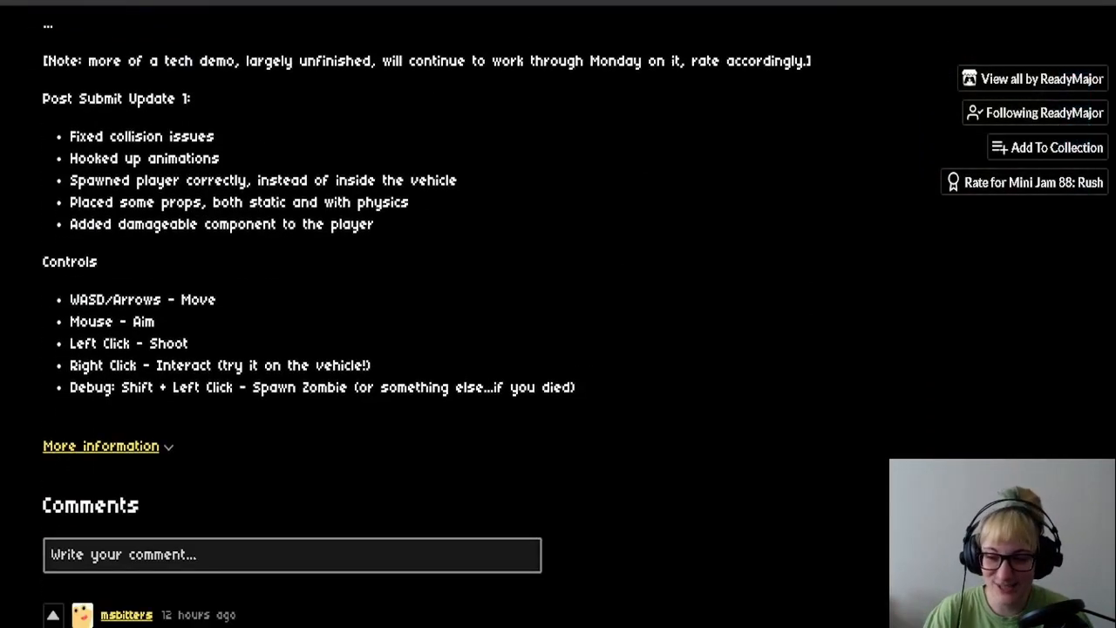
pyautogui.scroll(-3)
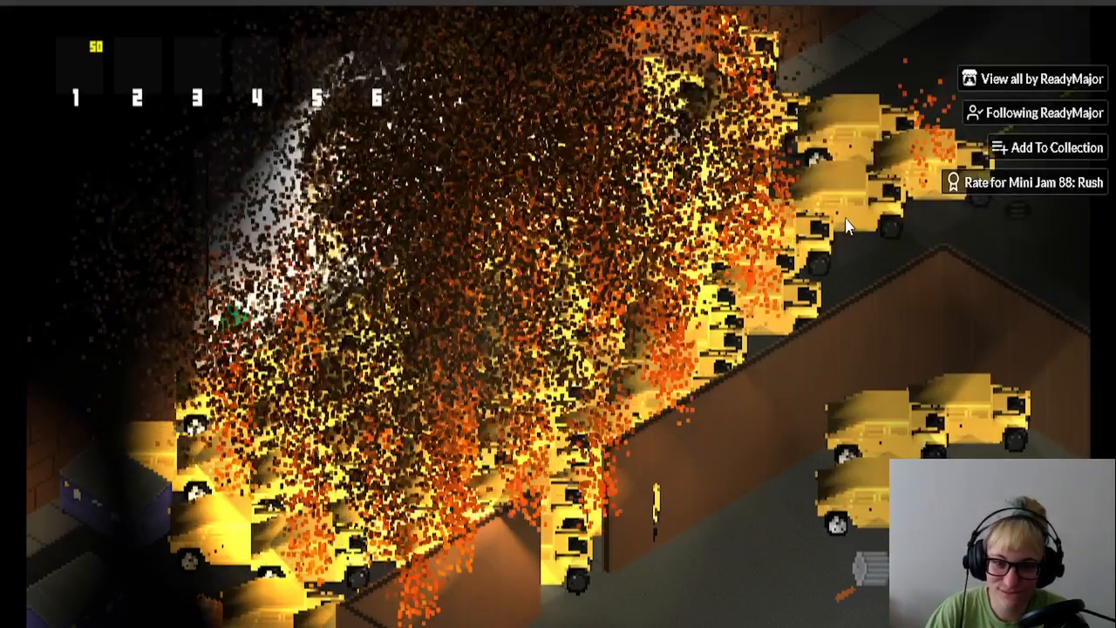
pyautogui.moveTo(852, 268)
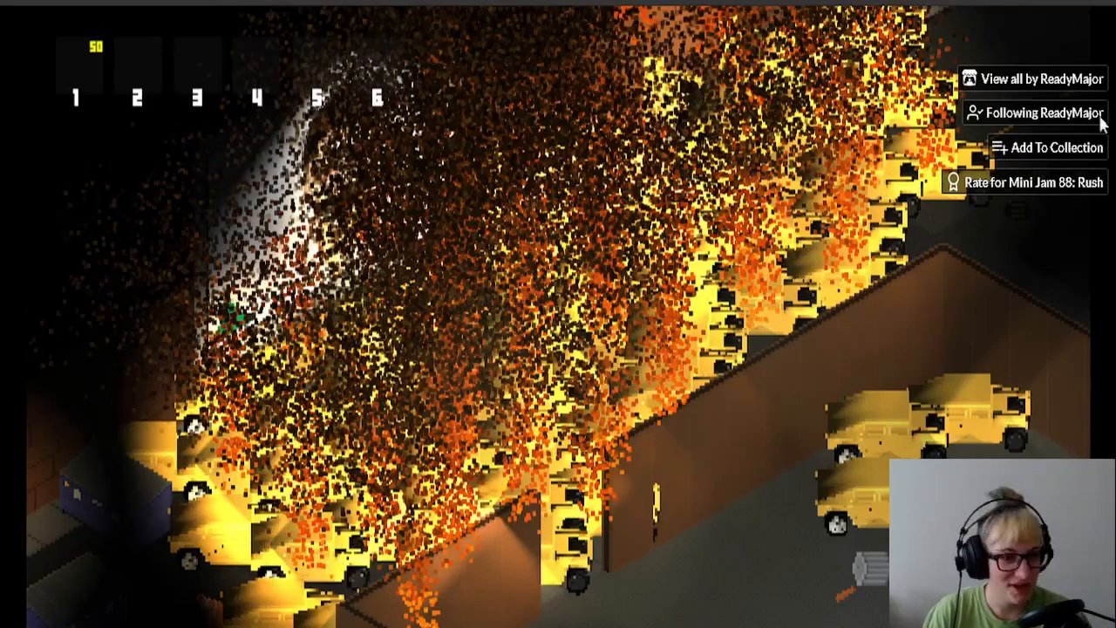
pyautogui.scroll(-3)
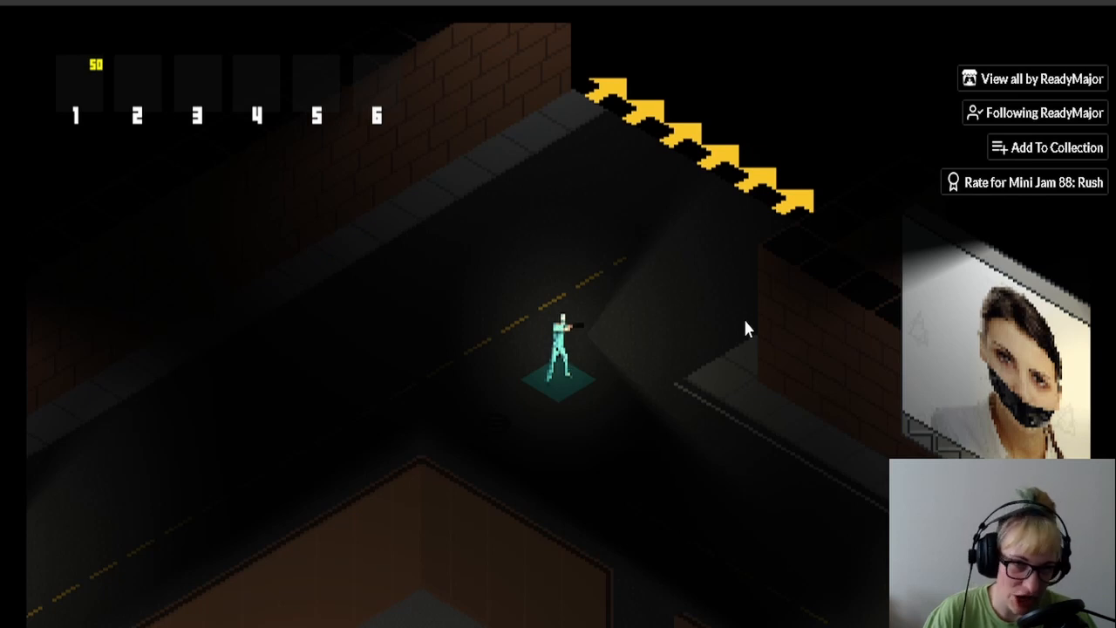
pyautogui.moveTo(742, 331)
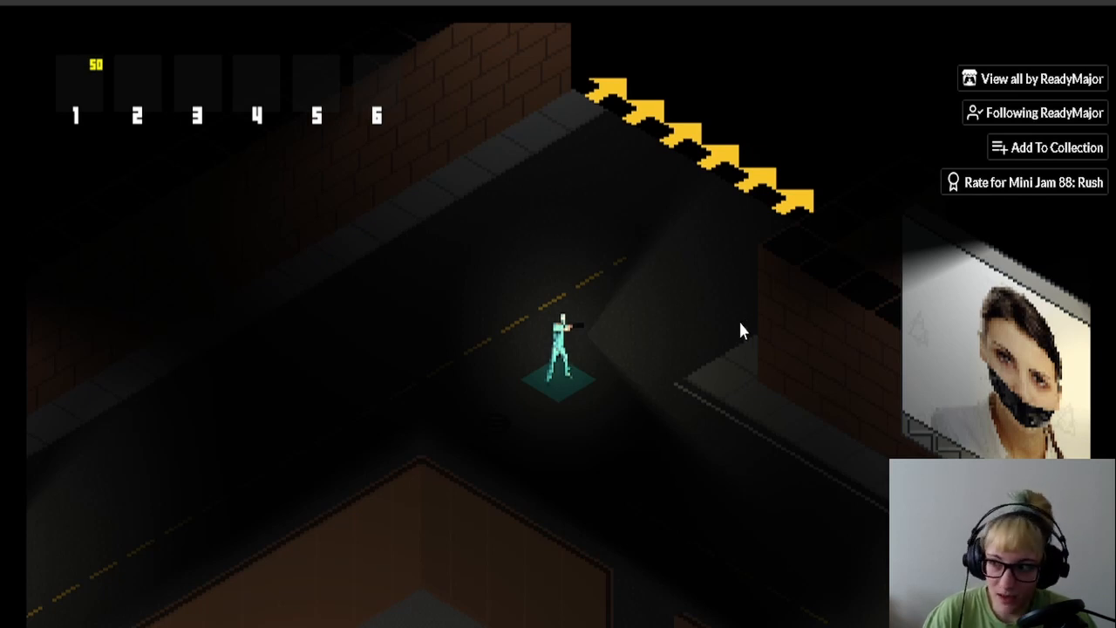